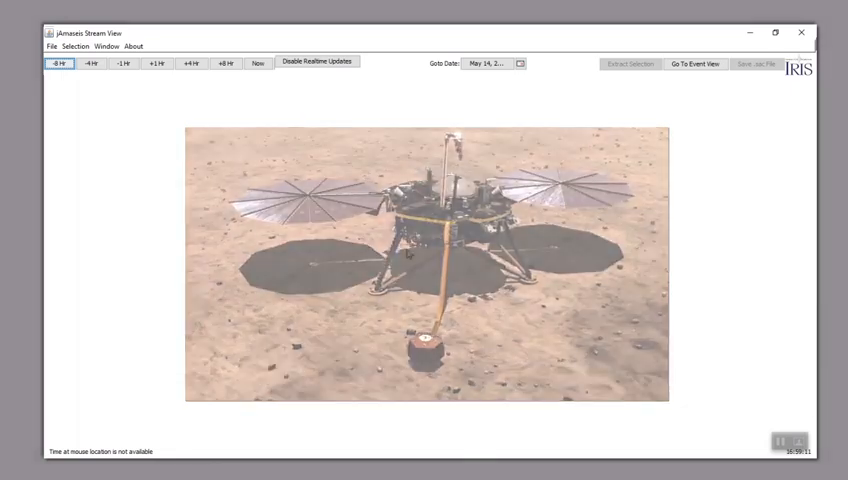
- Add the Mars XB_ELYSE_03 BHU, BHV and BHW streams as three new helicorder sources
left_click(317, 62)
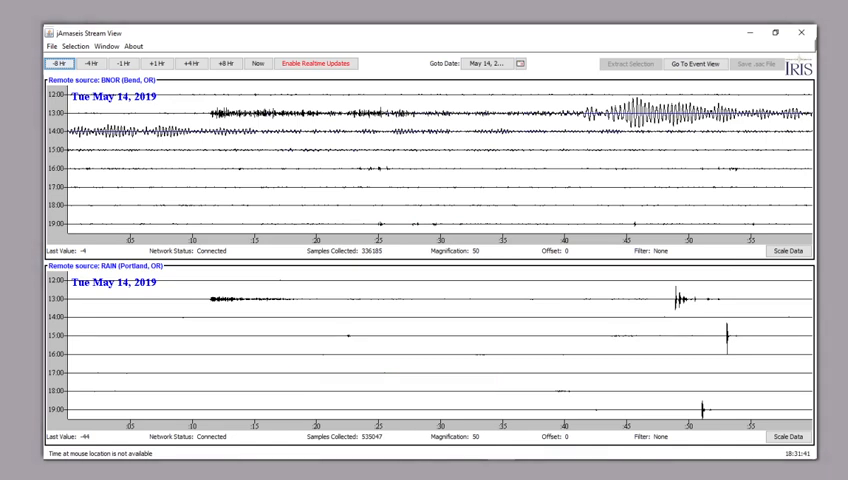
left_click(318, 63)
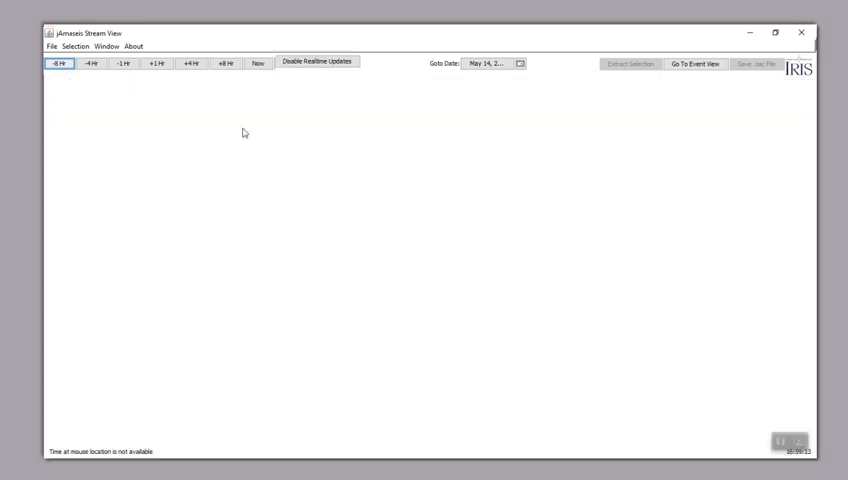
left_click(48, 46)
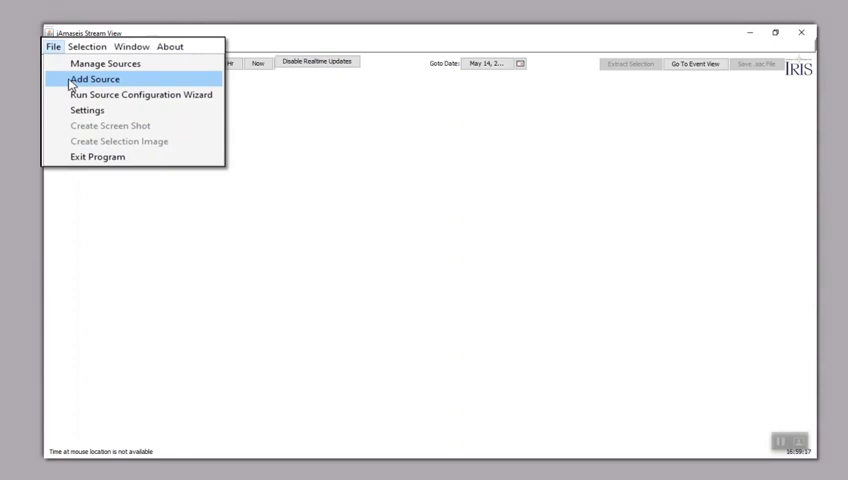
left_click(91, 79)
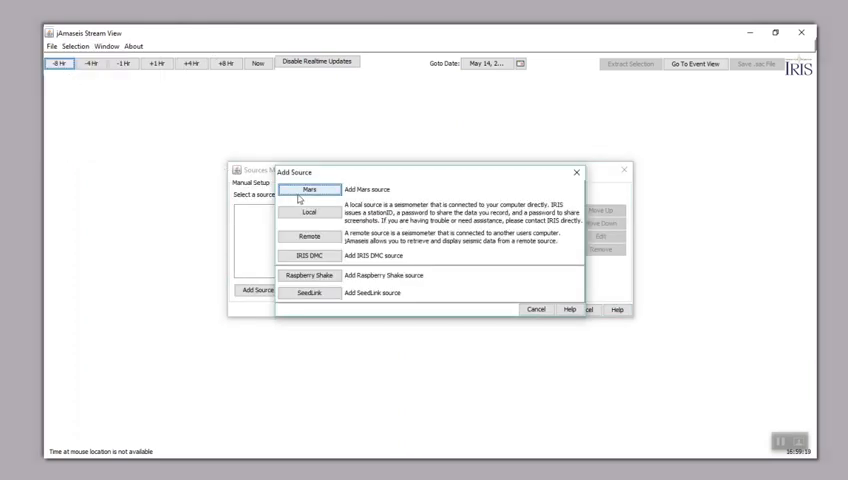
left_click(308, 189)
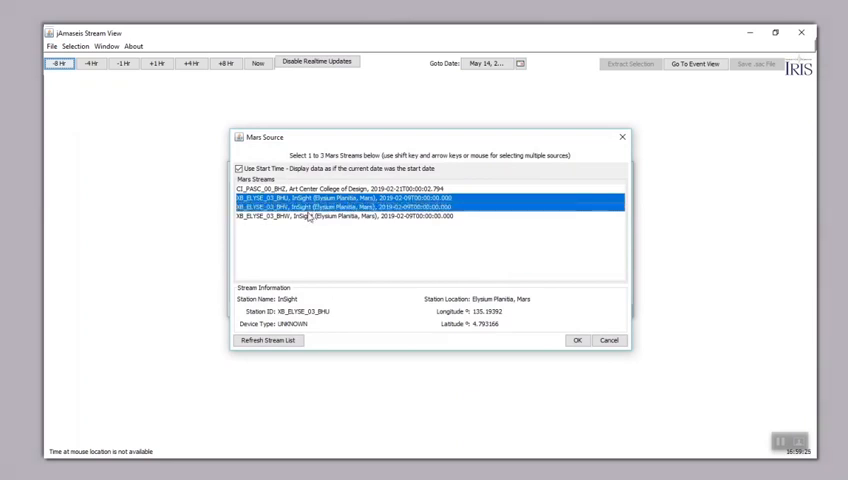
left_click(340, 215)
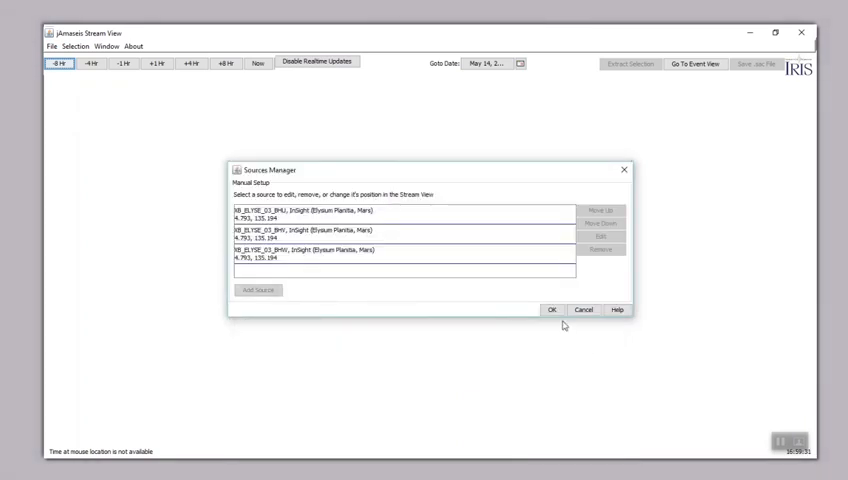
left_click(552, 309)
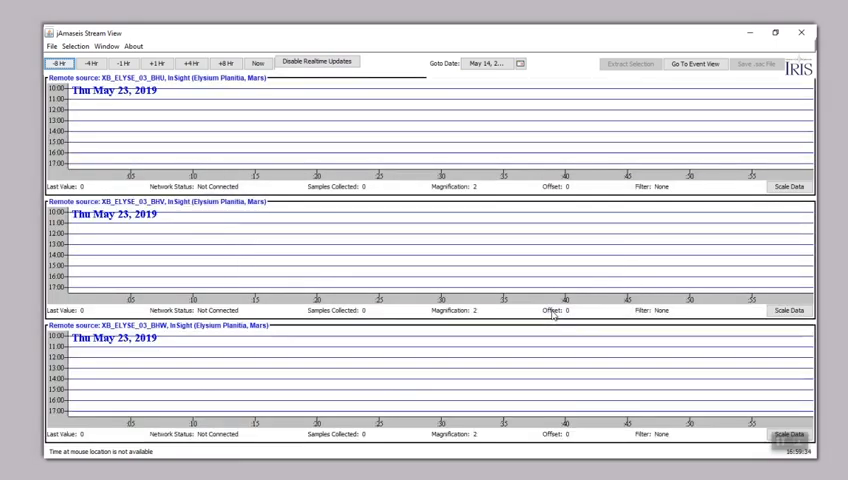